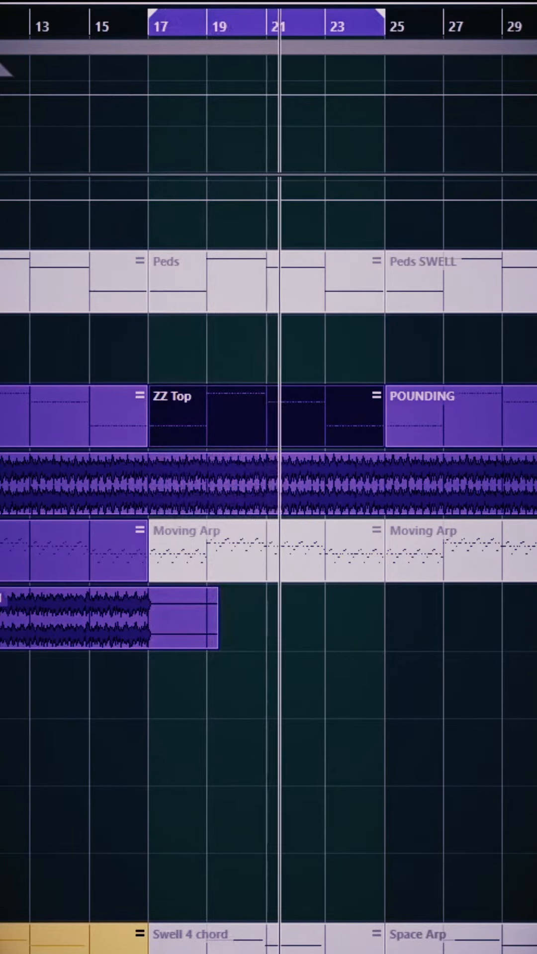
# Open the Moving Arp MIDI part in the Key Editor to edit its notes
pyautogui.doubleClick(172, 415)
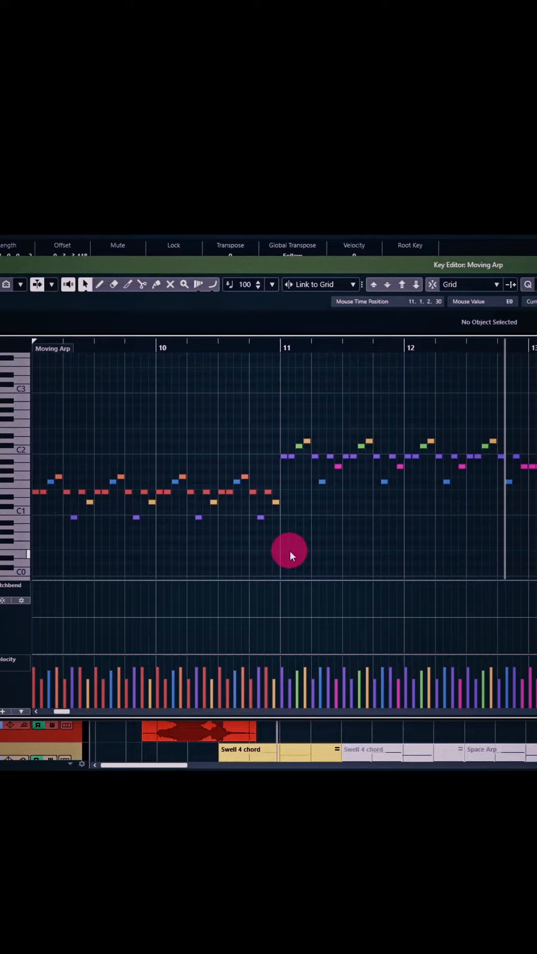
pyautogui.moveTo(502, 426)
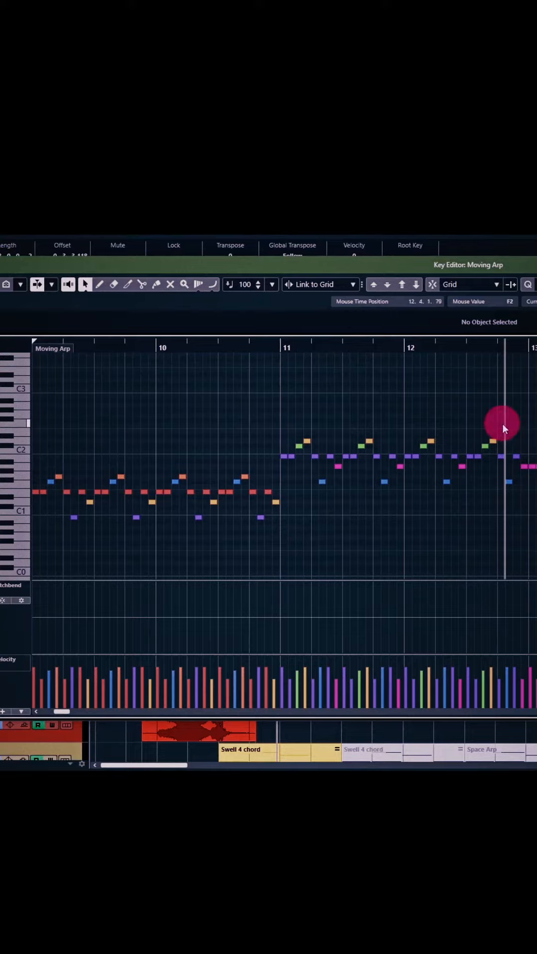